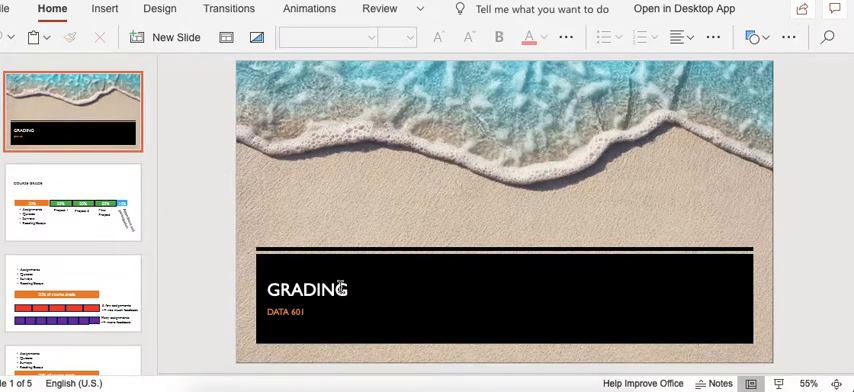
Step: Select slide 2, the course grade breakdown slide, from the thumbnail panel
left_click(73, 201)
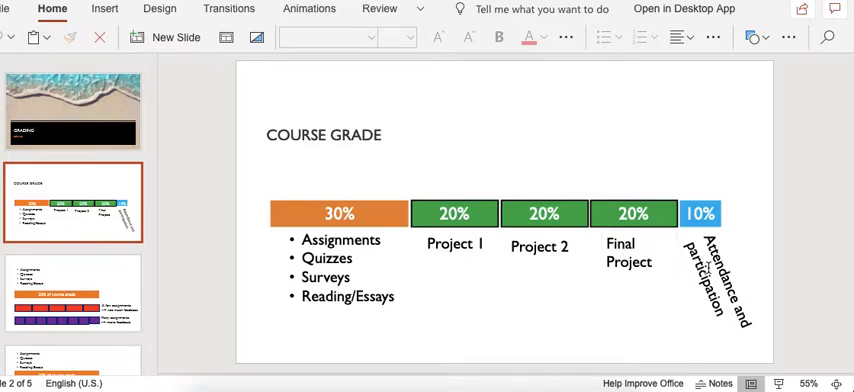
mouse_move(738, 255)
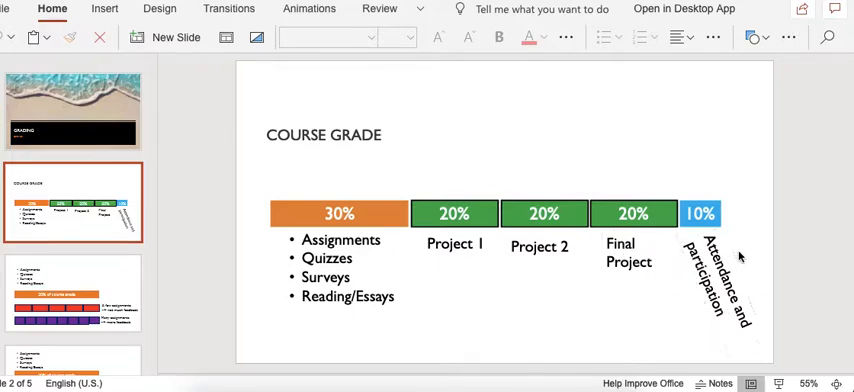
mouse_move(720, 245)
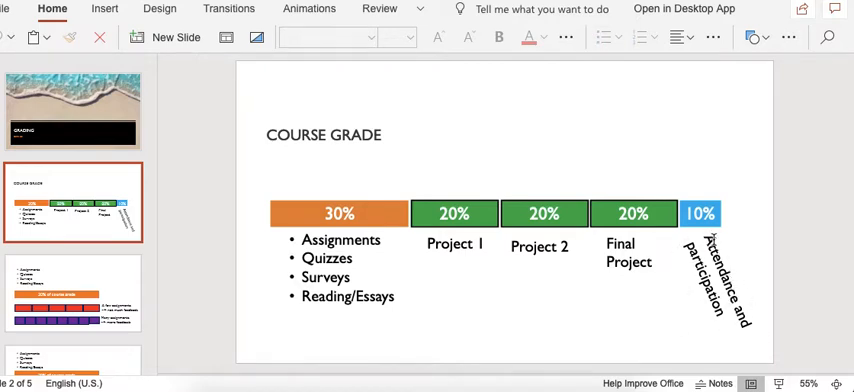
mouse_move(85, 211)
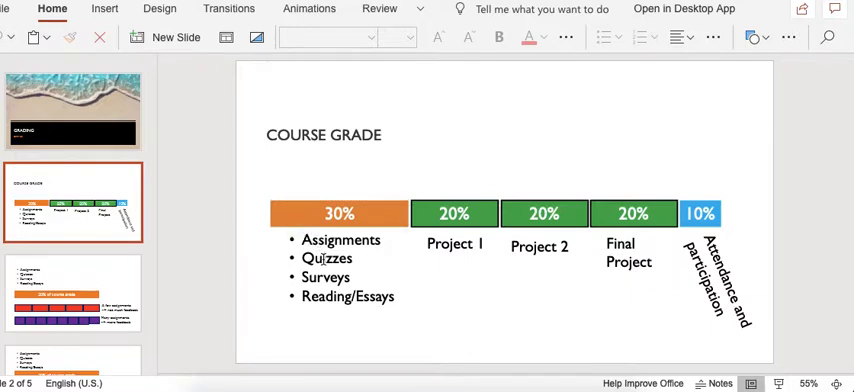
mouse_move(93, 290)
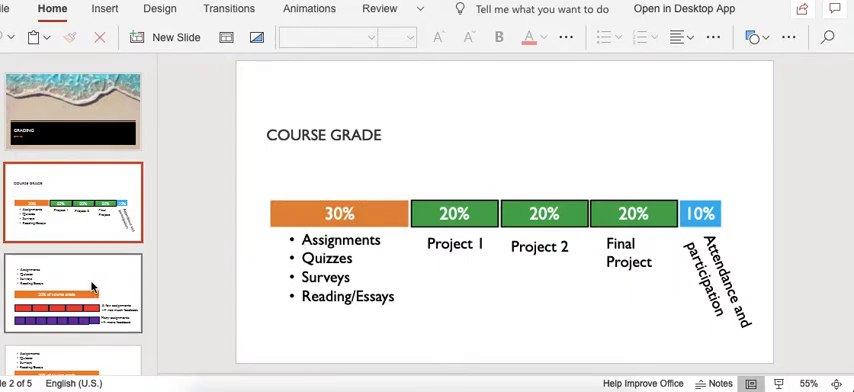
mouse_move(85, 268)
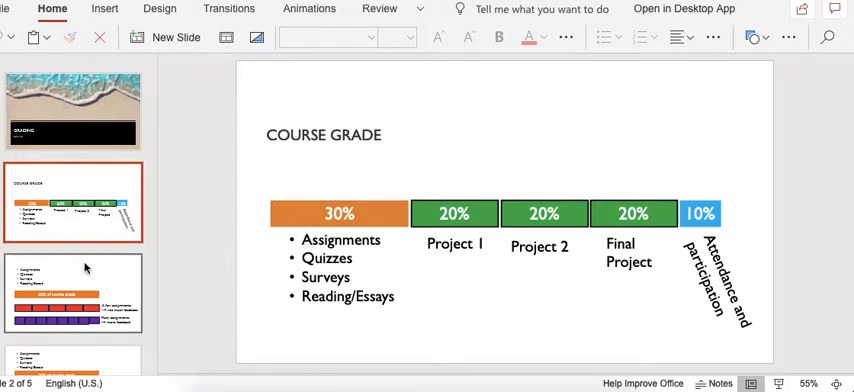
Step: Display slide 3 comparing few assignments with little feedback against many with more feedback
left_click(72, 291)
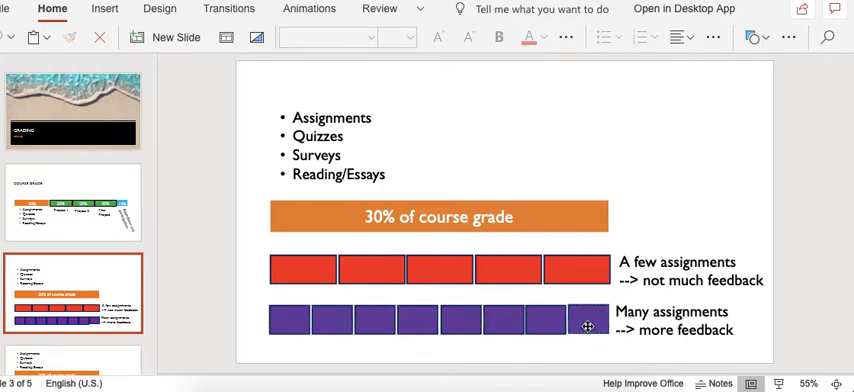
scroll("down", 3)
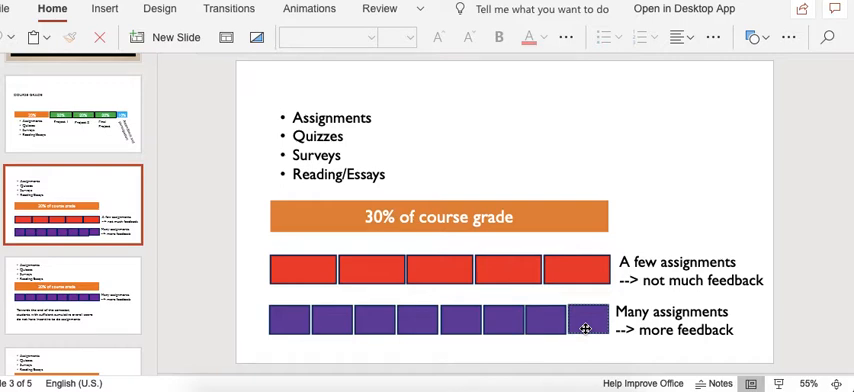
mouse_move(323, 312)
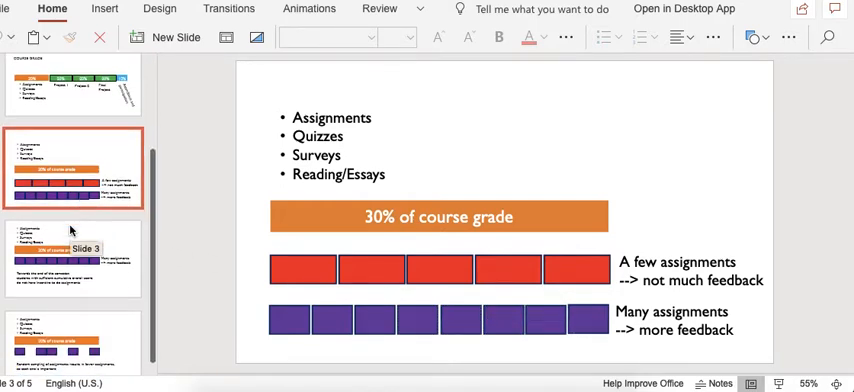
Step: Select slide 4 on students losing incentive to do late-semester assignments
left_click(72, 258)
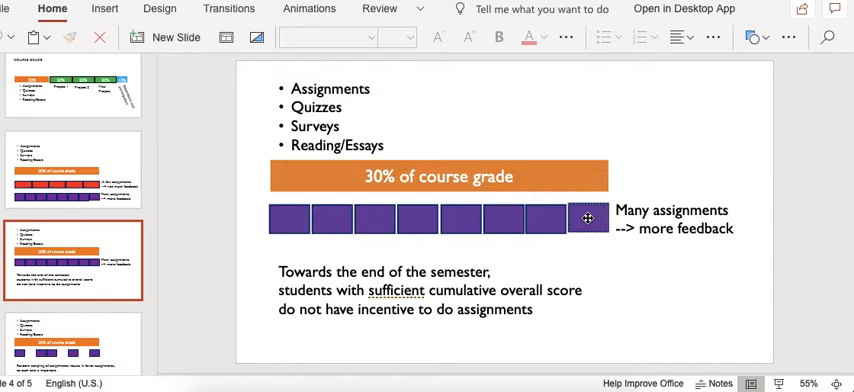
mouse_move(160, 274)
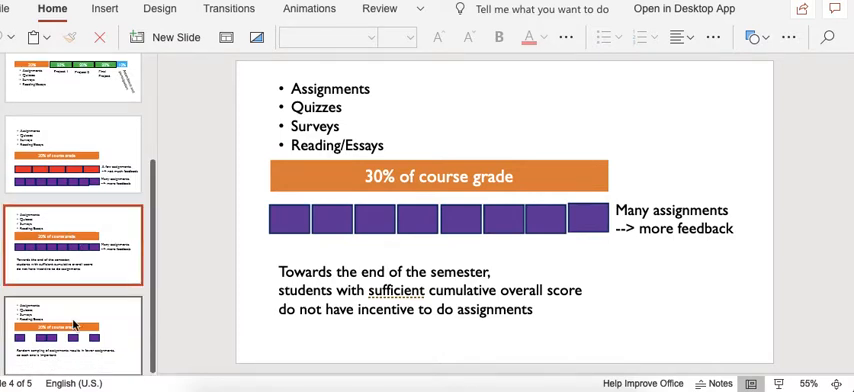
Step: Display slide 5 on random assignment sampling and deselect by clicking the empty slide area
left_click(73, 335)
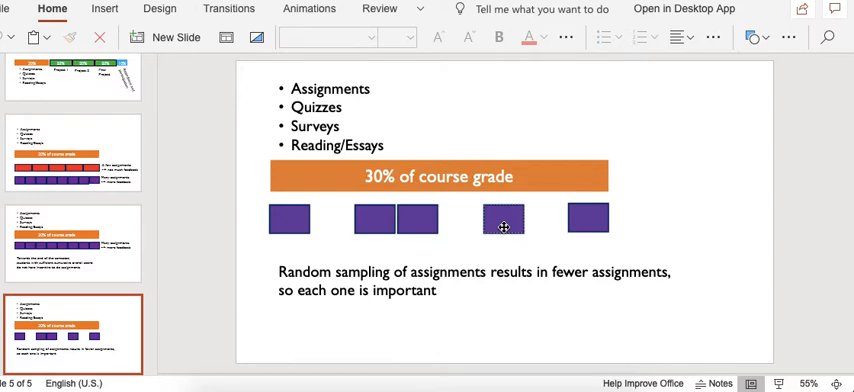
mouse_move(628, 248)
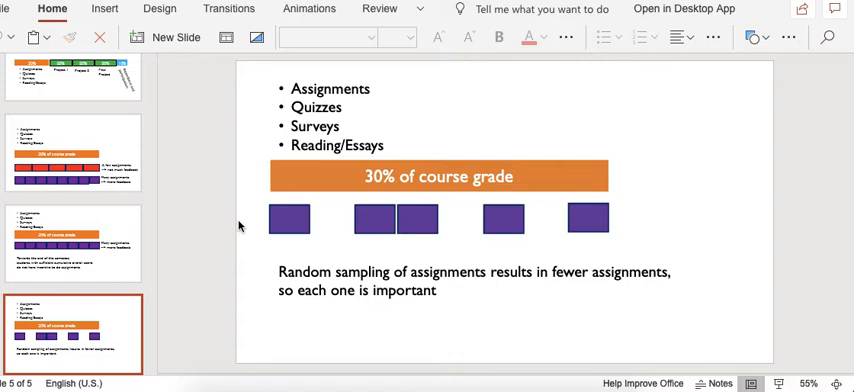
left_click(289, 219)
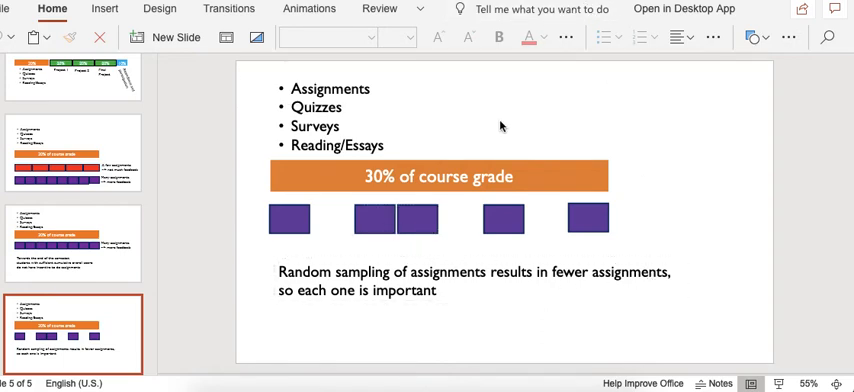
mouse_move(687, 243)
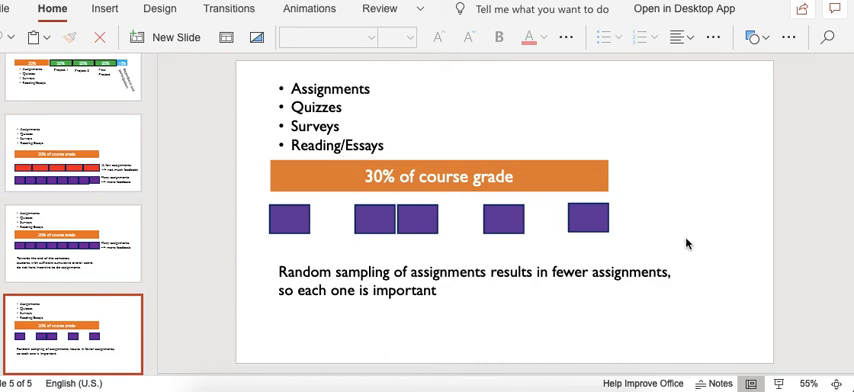